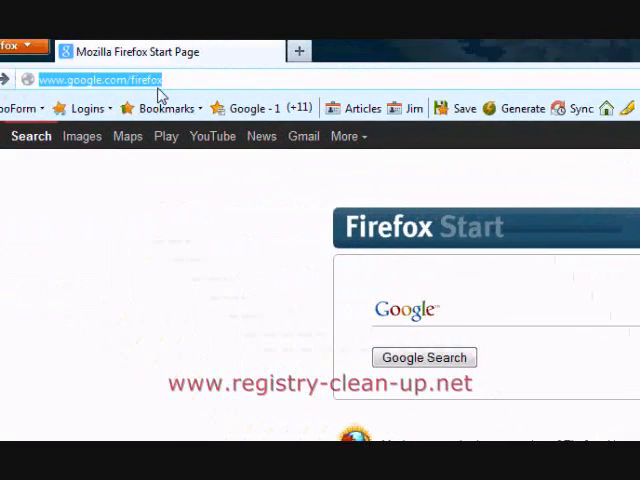
text(www.registry-clean-up.net)
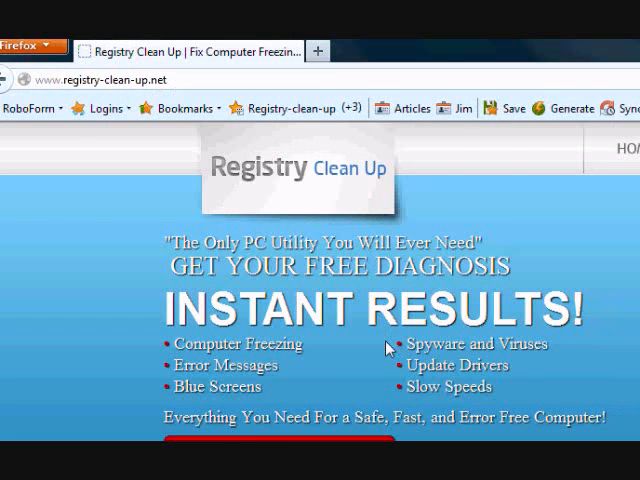
scroll(down, 3)
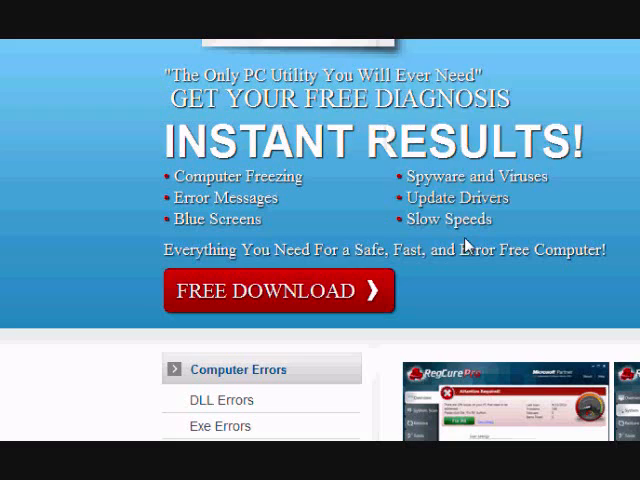
click(279, 291)
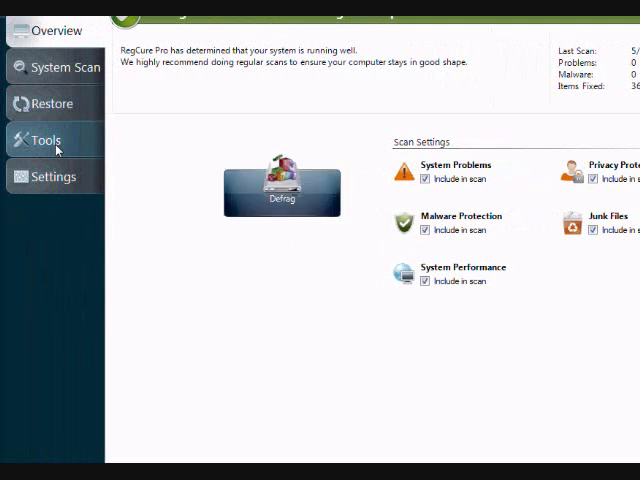
Show the Tools list with Process Manager, Startup Manager, File Manager, Defrag and BHO Manager
click(45, 139)
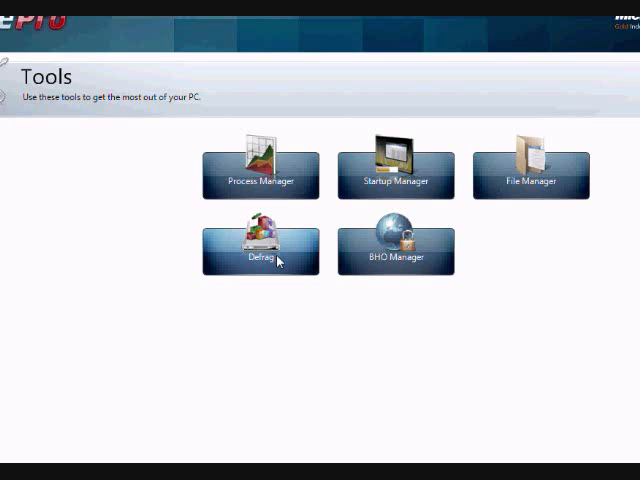
mouse_move(280, 262)
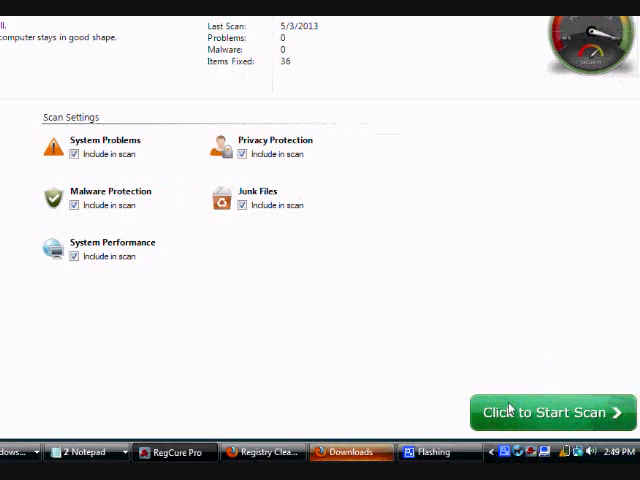
Run a full system scan with all five categories, ending at 4205 problems found
click(553, 412)
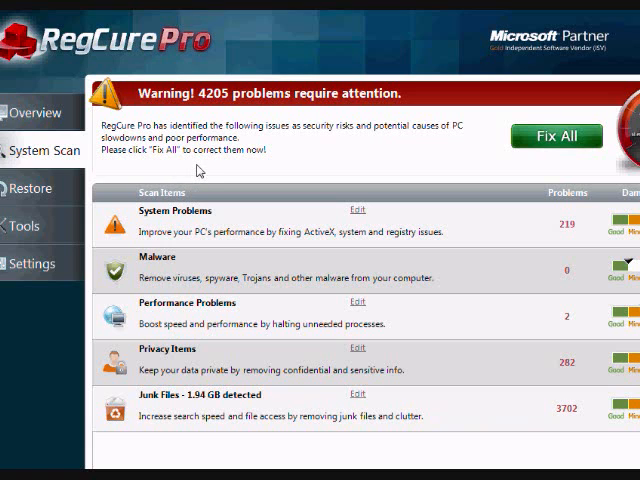
mouse_move(310, 251)
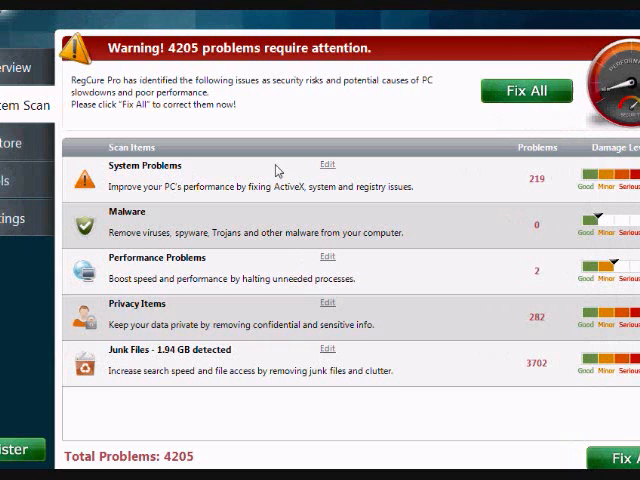
mouse_move(328, 165)
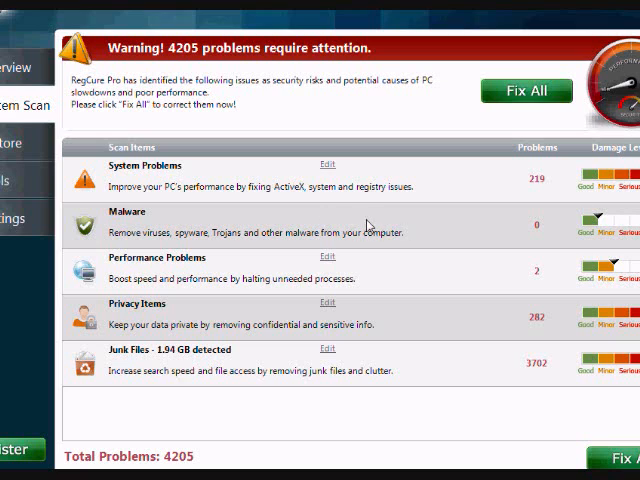
mouse_move(277, 295)
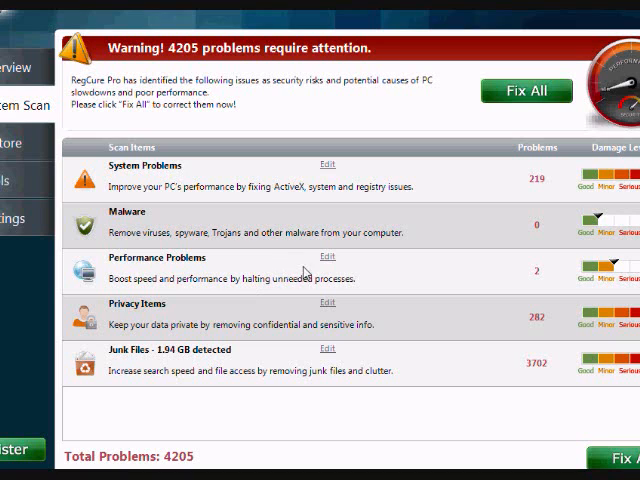
mouse_move(359, 271)
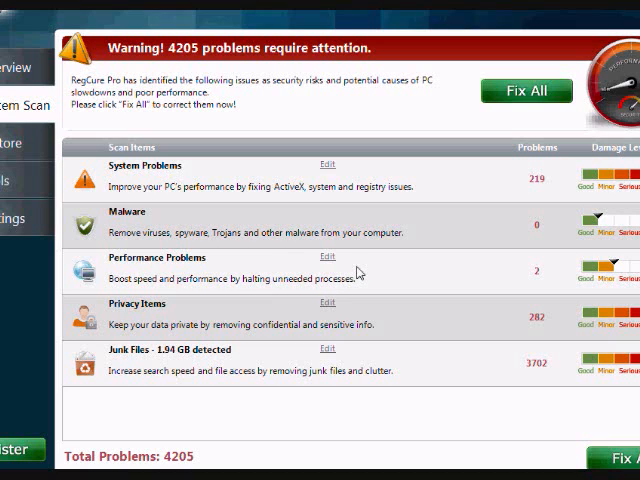